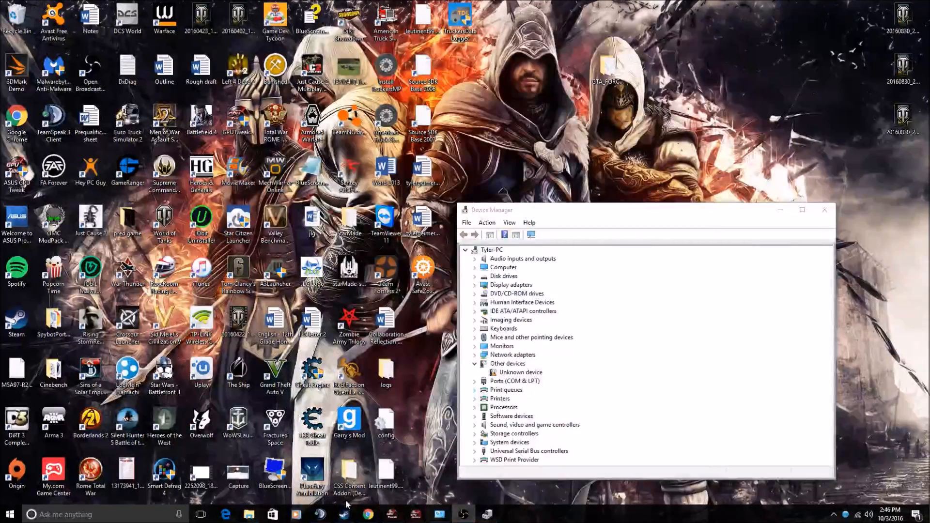
pyautogui.moveTo(534, 382)
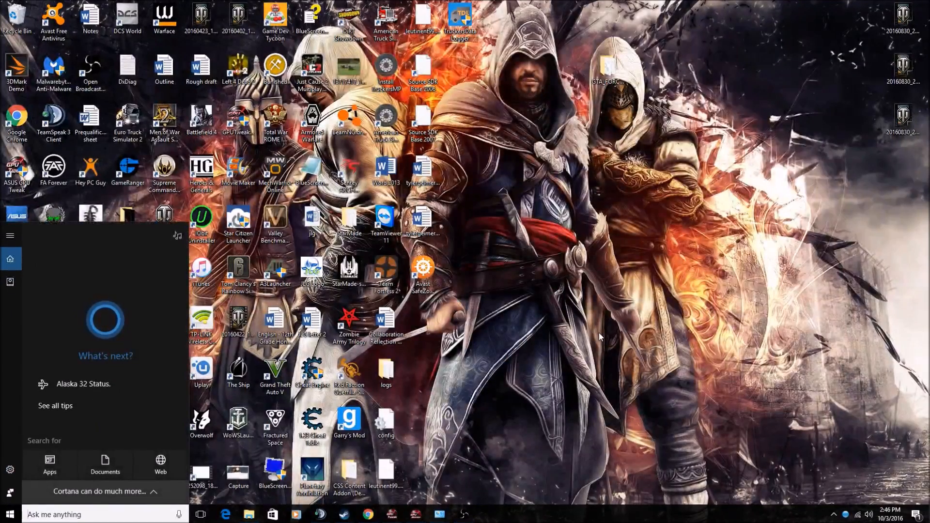
# Search 'driver' in Cortana to bring Device Manager back up with the Unknown device listed.
pyautogui.write('driver')
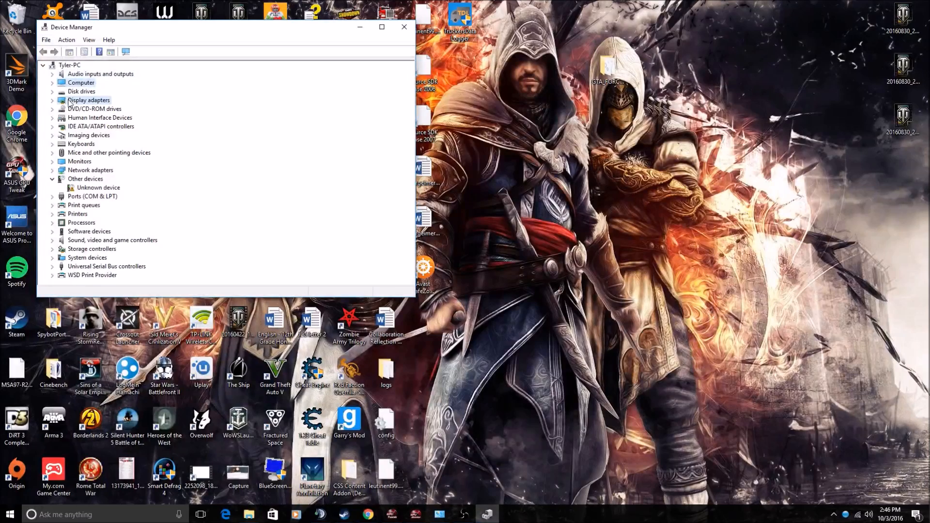
pyautogui.click(109, 153)
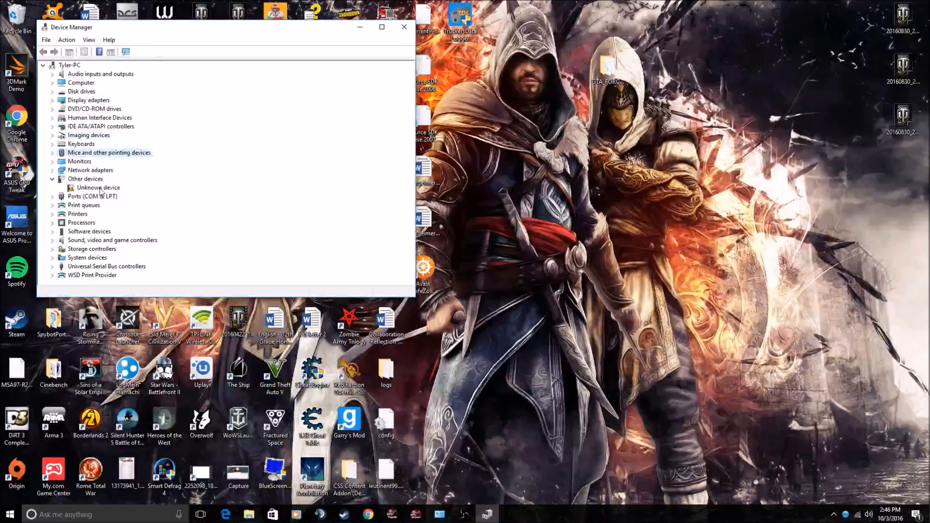
pyautogui.click(52, 152)
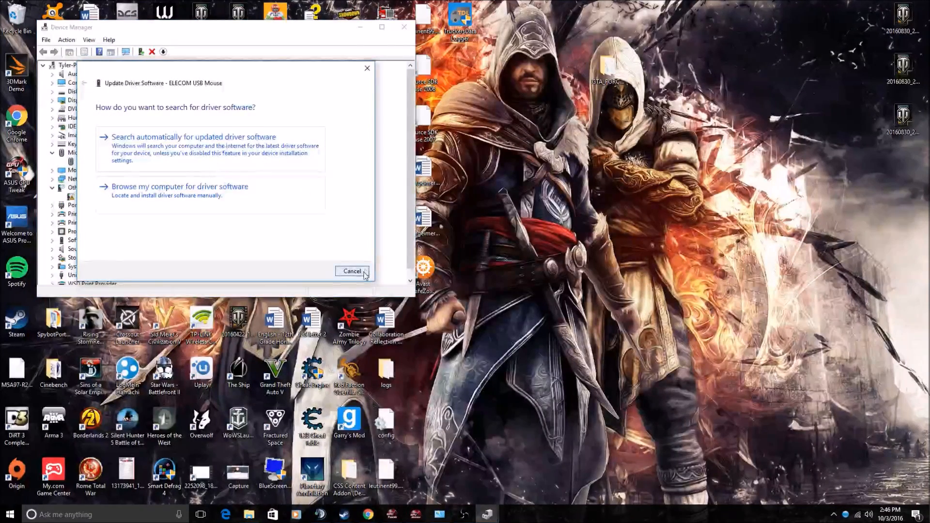
pyautogui.click(351, 271)
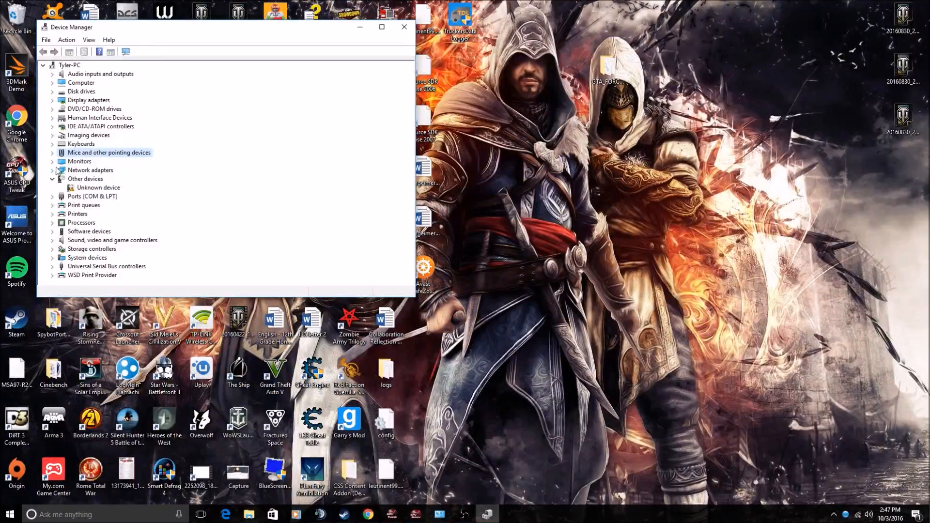
pyautogui.click(99, 187)
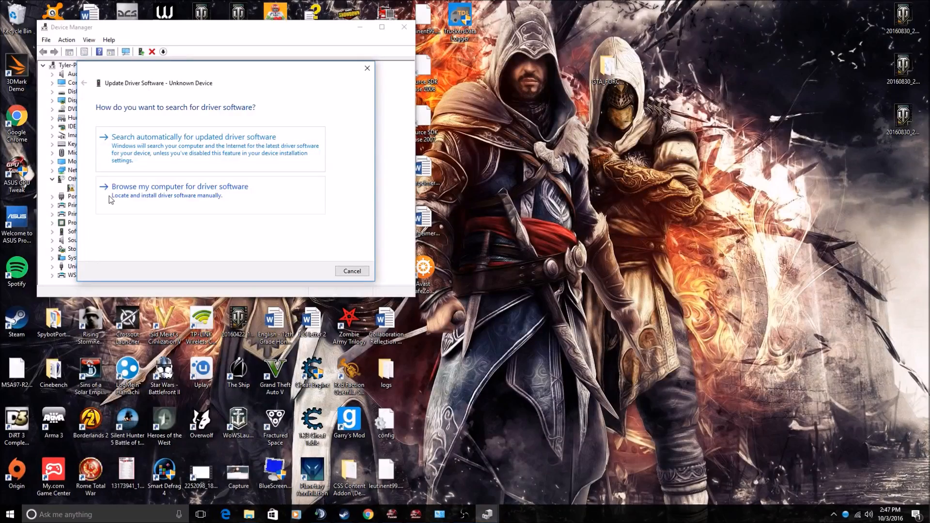
pyautogui.moveTo(197, 238)
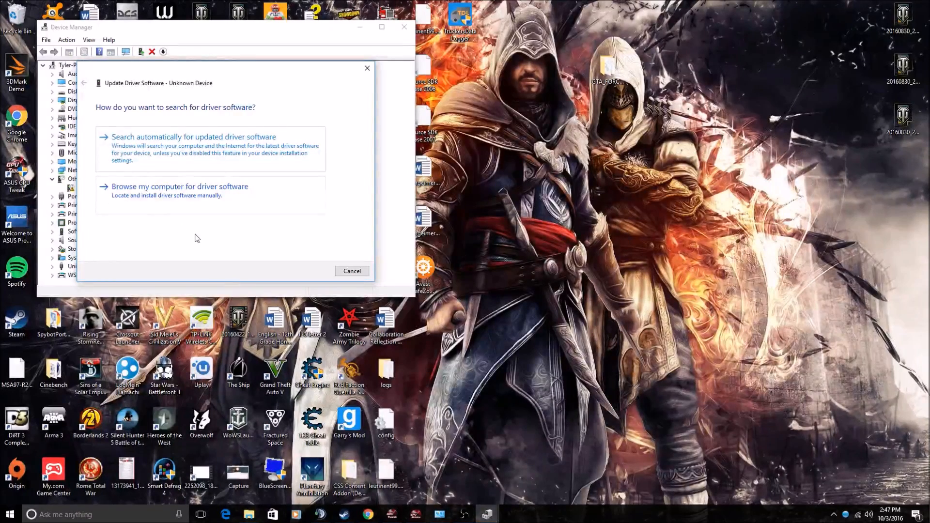
# Choose 'Browse my computer for driver software' for the Unknown device's driver update.
pyautogui.click(179, 185)
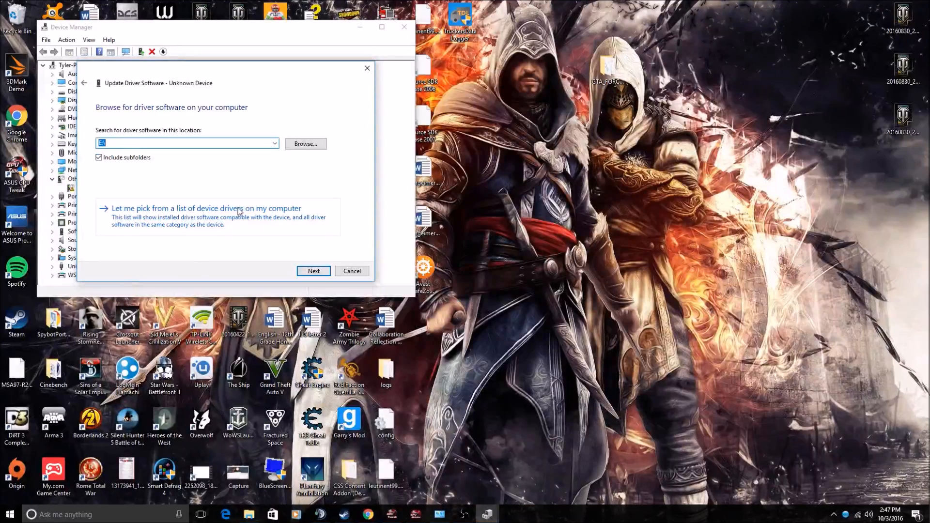
pyautogui.moveTo(246, 215)
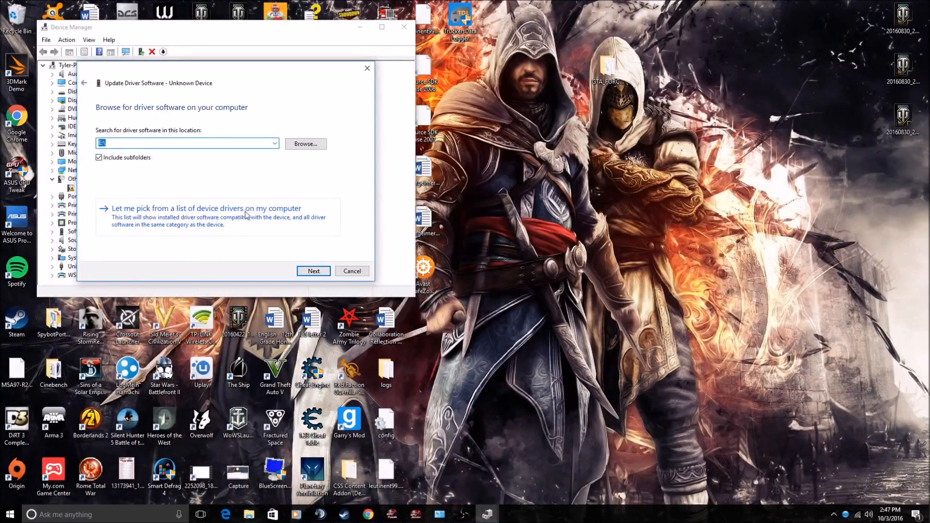
# Pick from installed drivers and choose Xbox 360 Peripherals as the hardware type, reaching the model list.
pyautogui.click(206, 208)
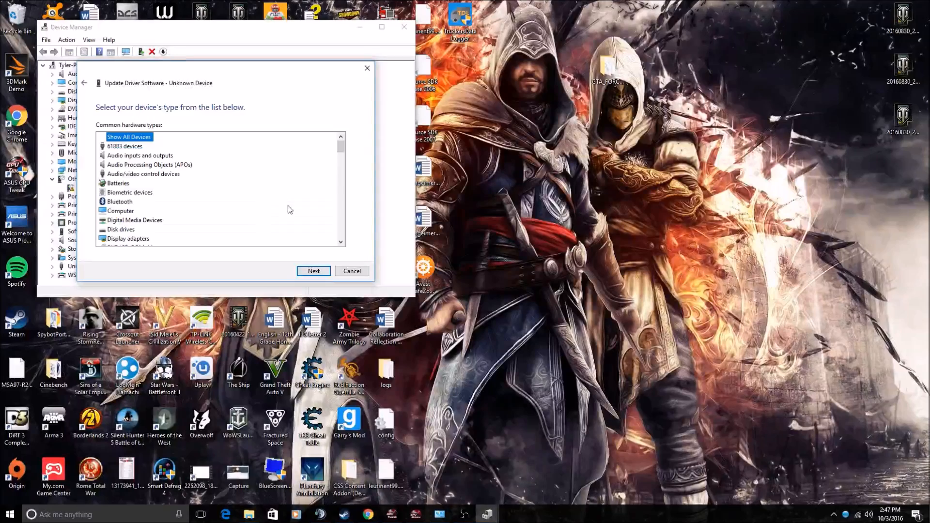
pyautogui.scroll(-3)
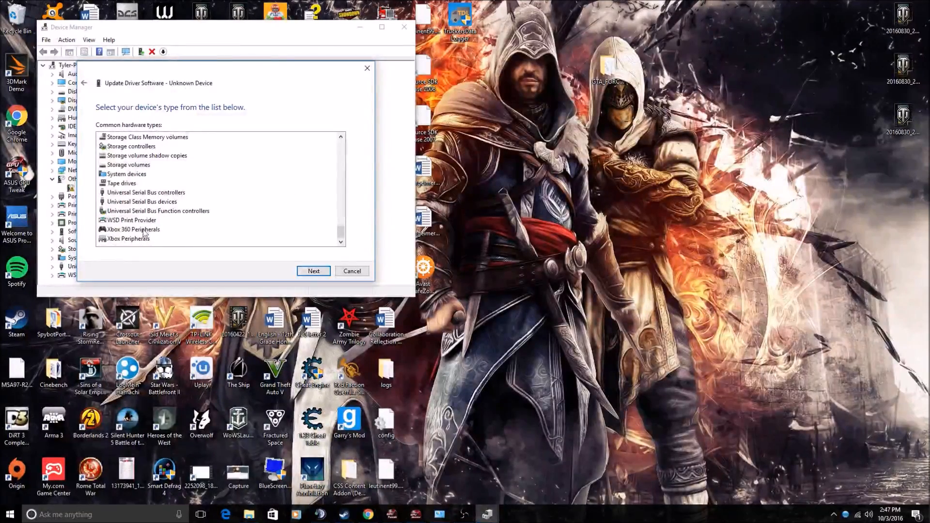
pyautogui.click(133, 230)
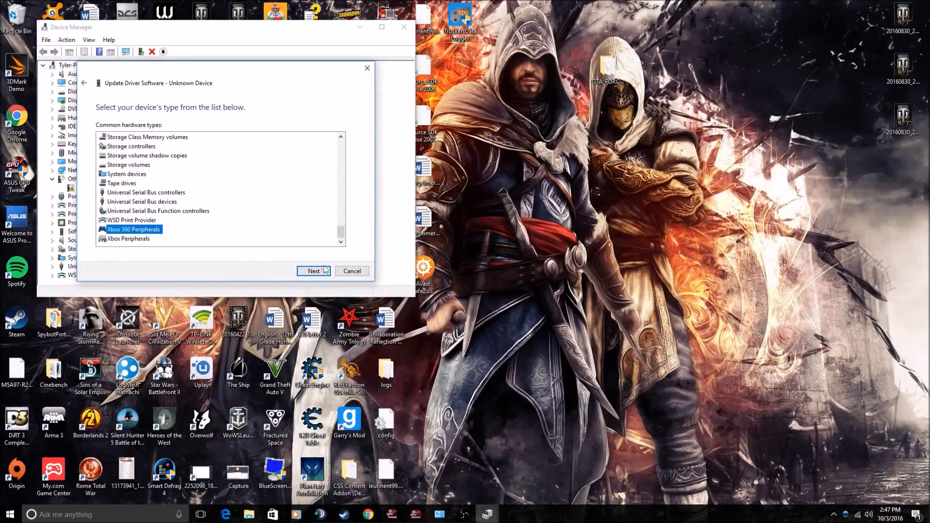
pyautogui.click(313, 271)
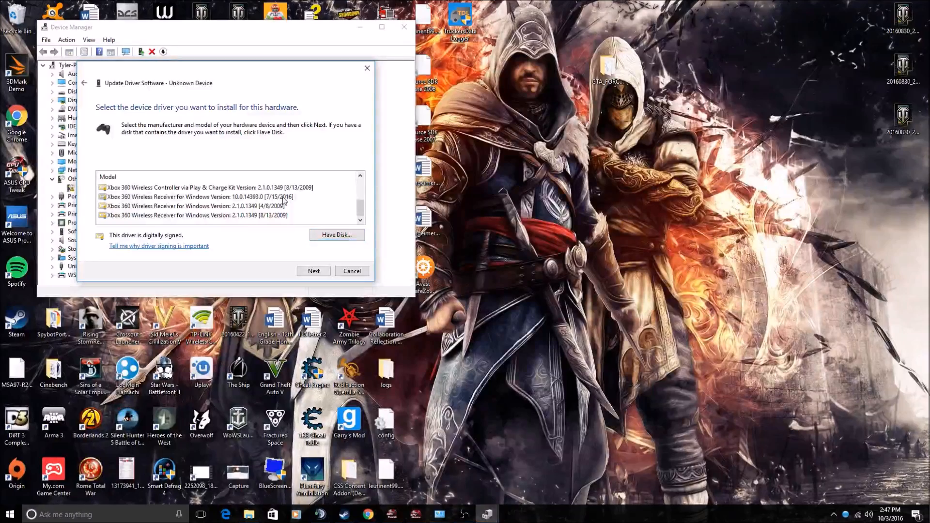
# Install the Xbox 360 Wireless Receiver for Windows driver, accepting the unverified-driver warning.
pyautogui.click(312, 271)
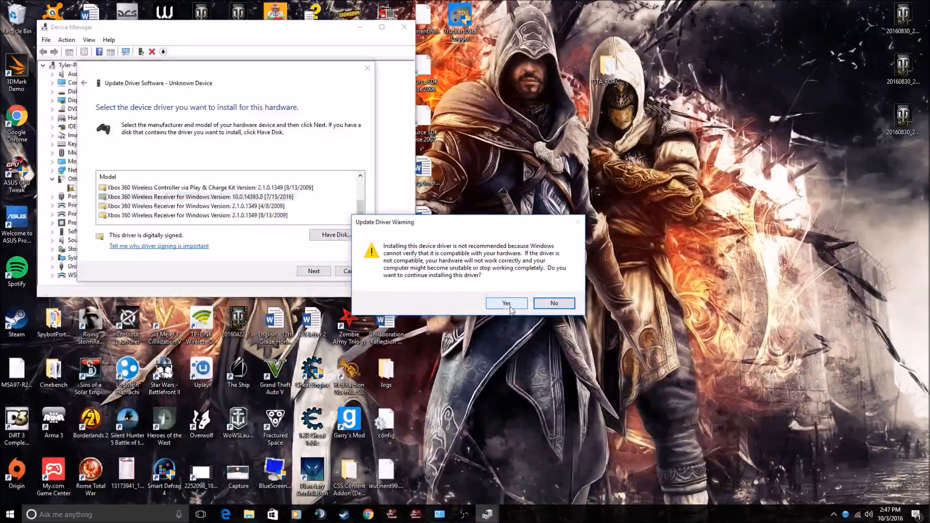
pyautogui.click(505, 303)
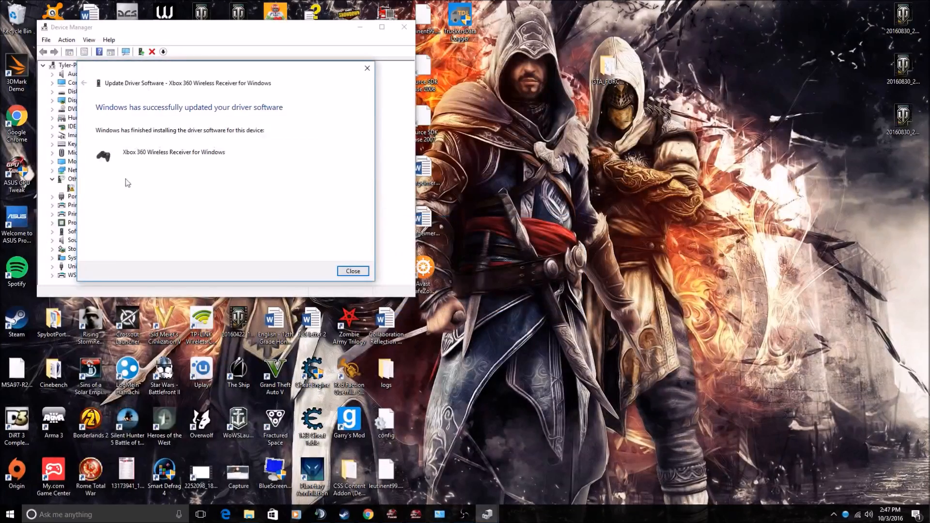
pyautogui.moveTo(180, 218)
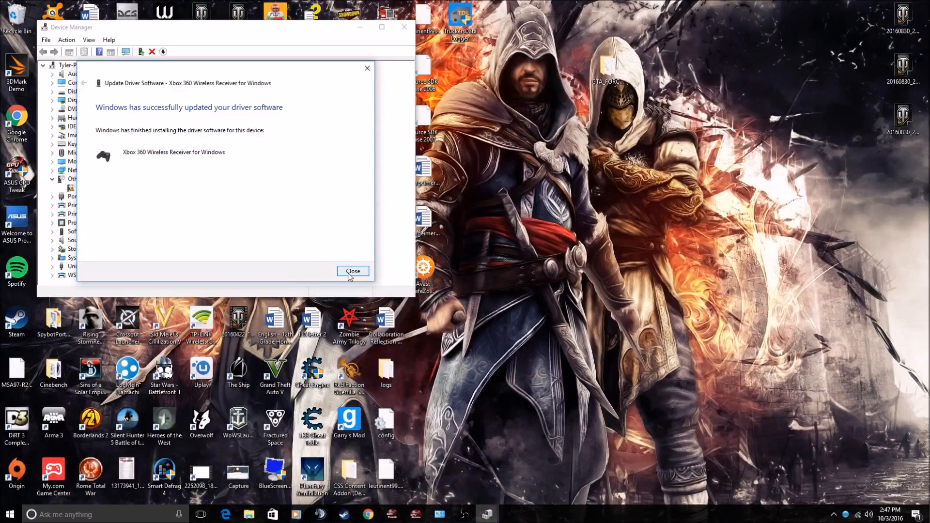
pyautogui.click(352, 271)
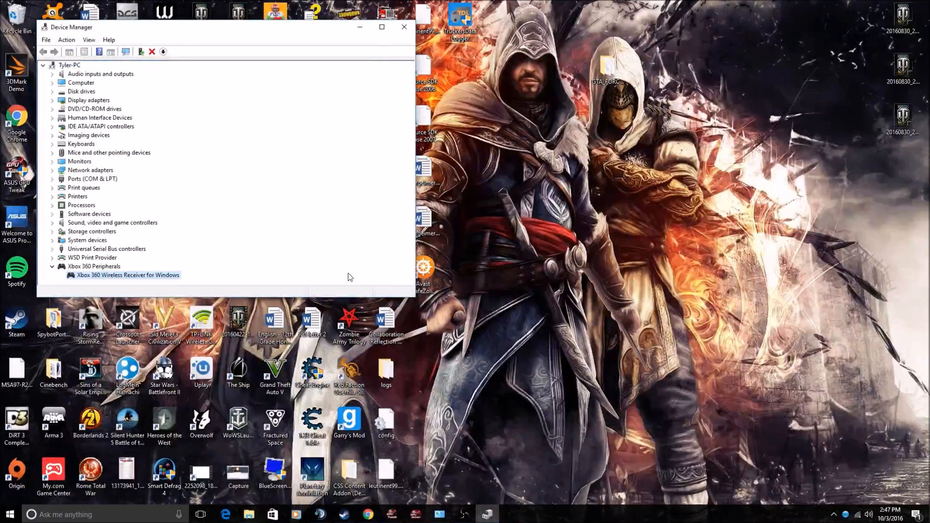